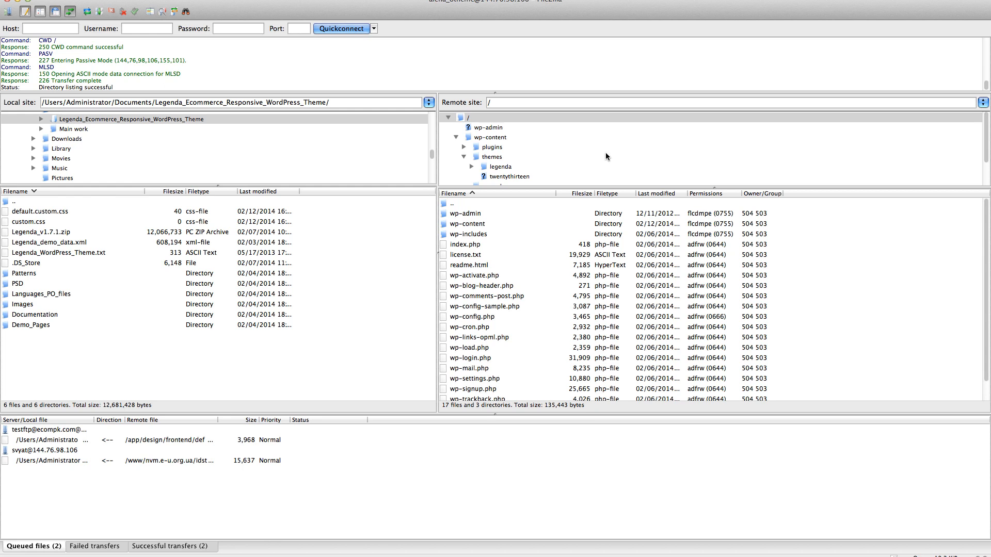
mouse_move(437, 492)
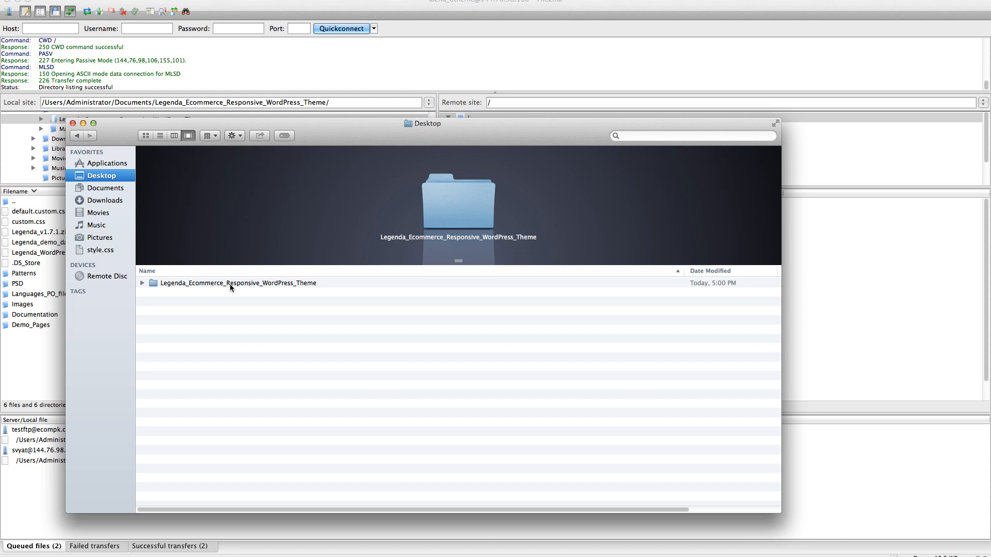
- Open the Legenda theme package on the Desktop and single out the legenda theme folder
double_click(238, 282)
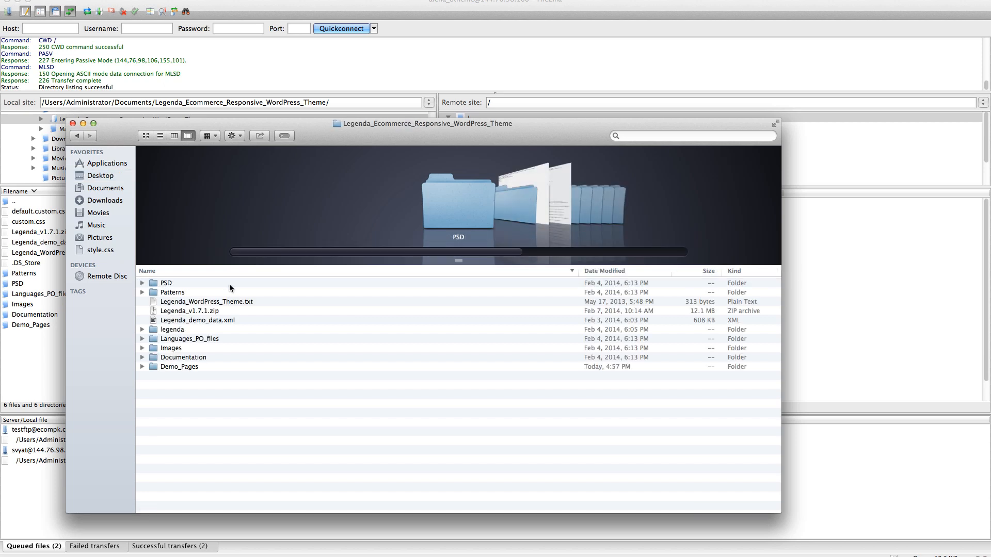
mouse_move(185, 312)
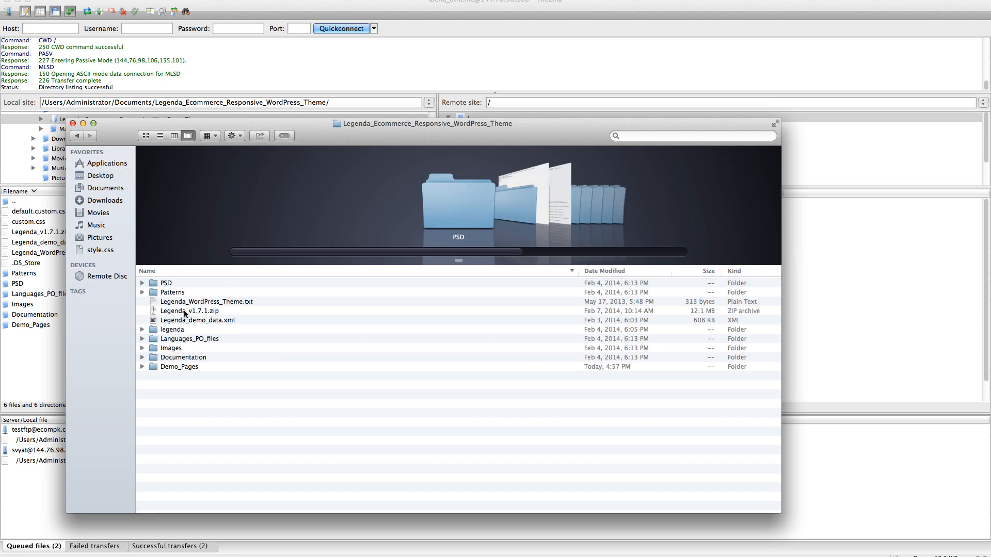
click(190, 311)
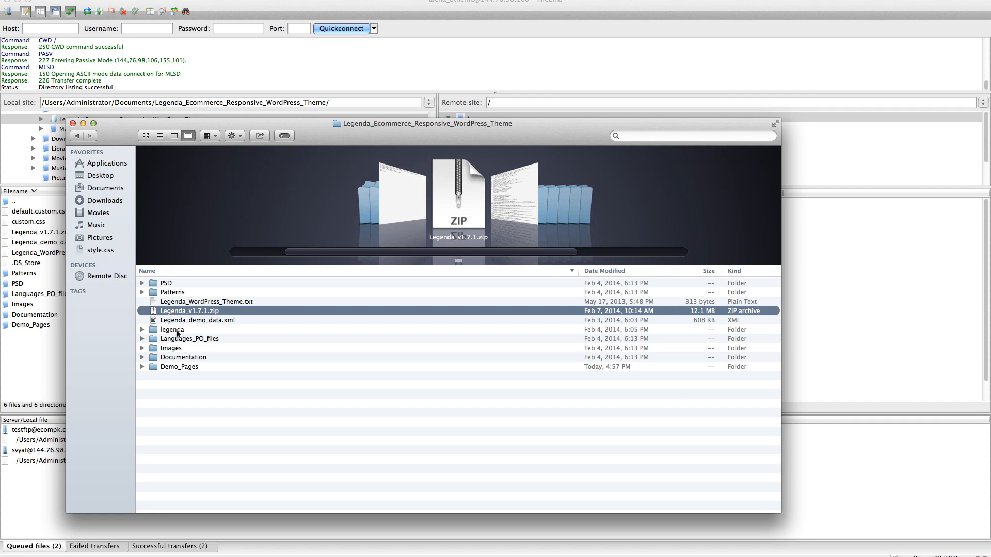
click(171, 330)
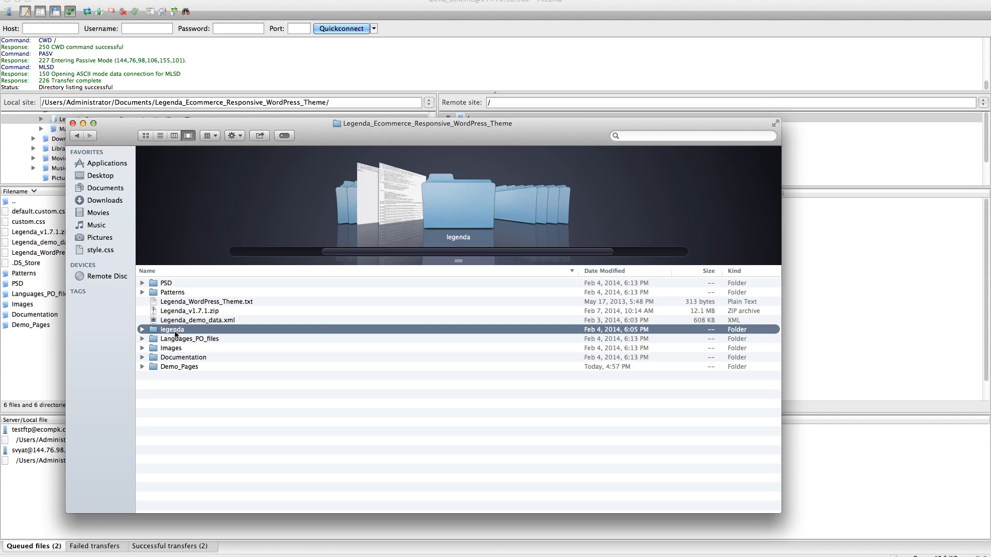
mouse_move(408, 148)
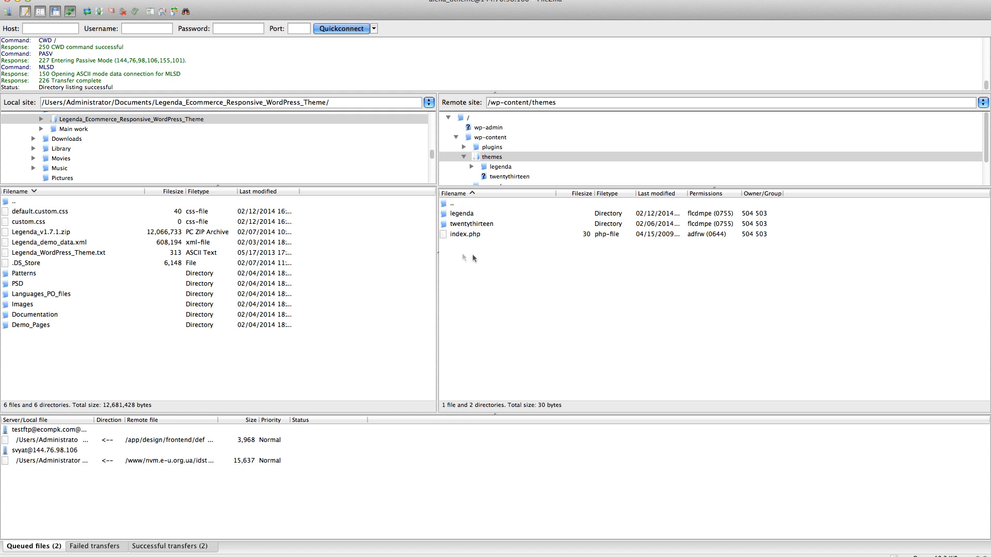
mouse_move(465, 248)
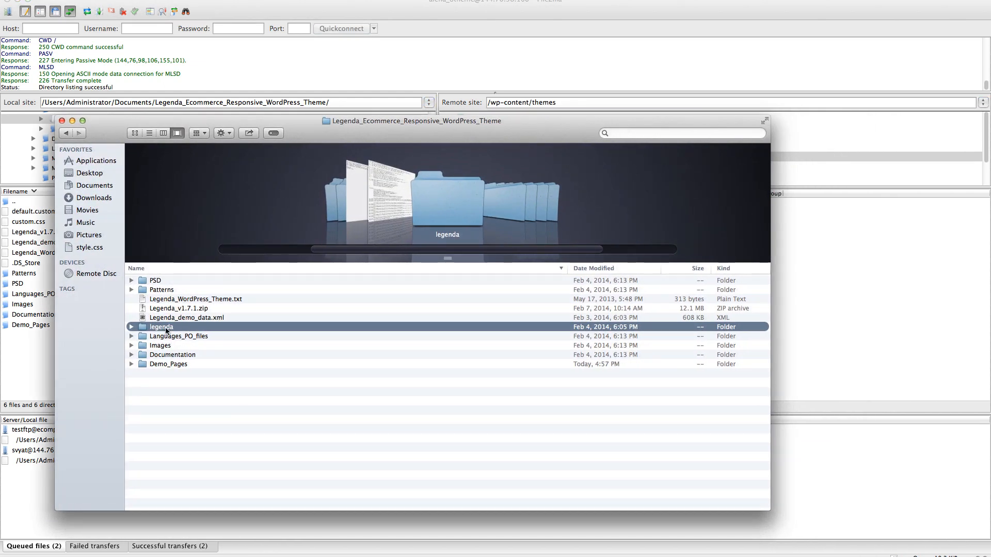
- Drag the legenda folder onto the server's /wp-content/themes pane to start the upload
drag(162, 327, 806, 274)
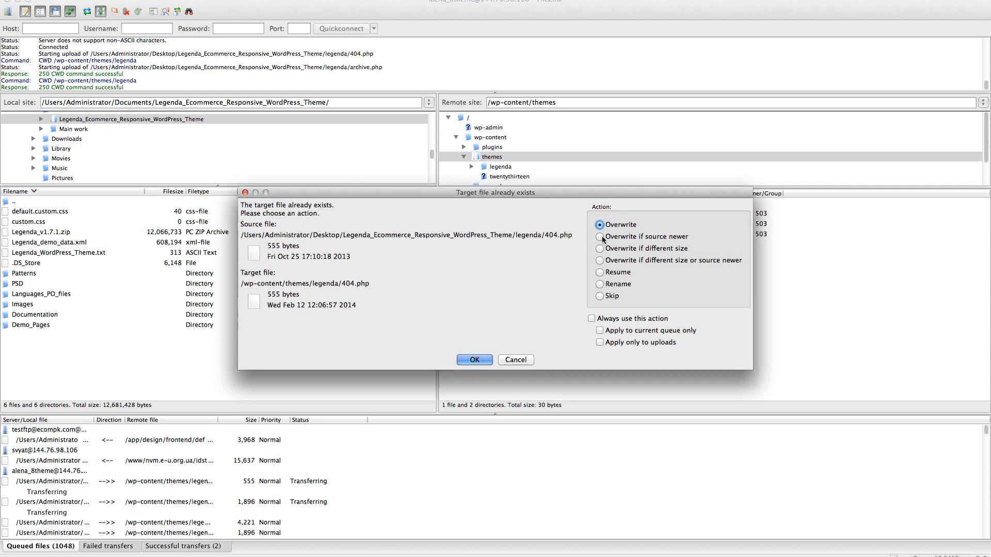
- Overwrite existing files for all remaining transfers so the 1,048-file upload completes
click(475, 359)
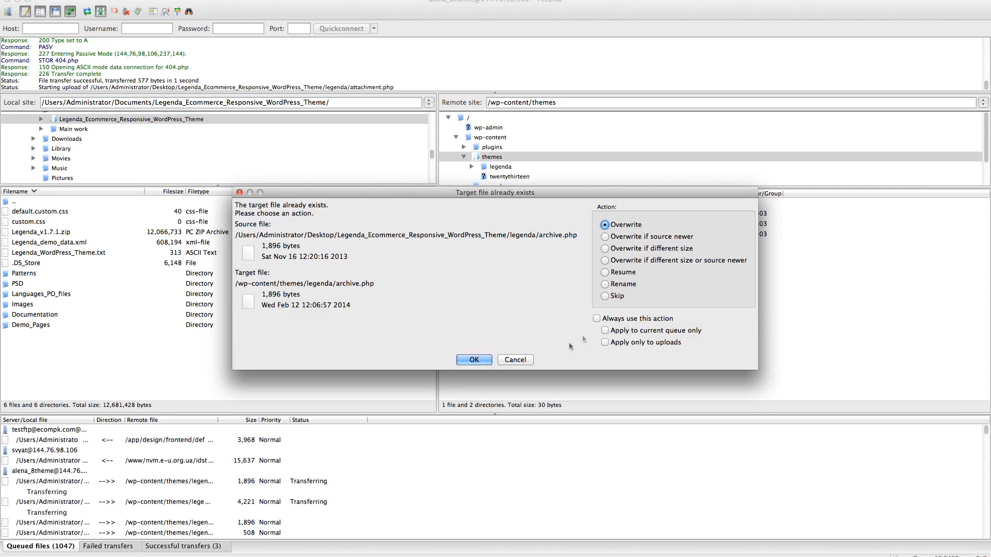
click(474, 359)
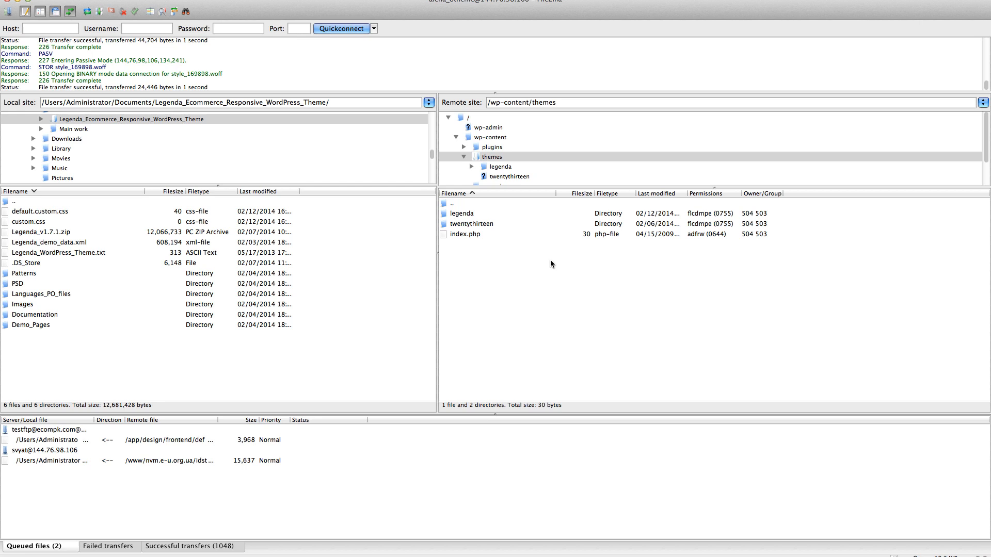
mouse_move(415, 506)
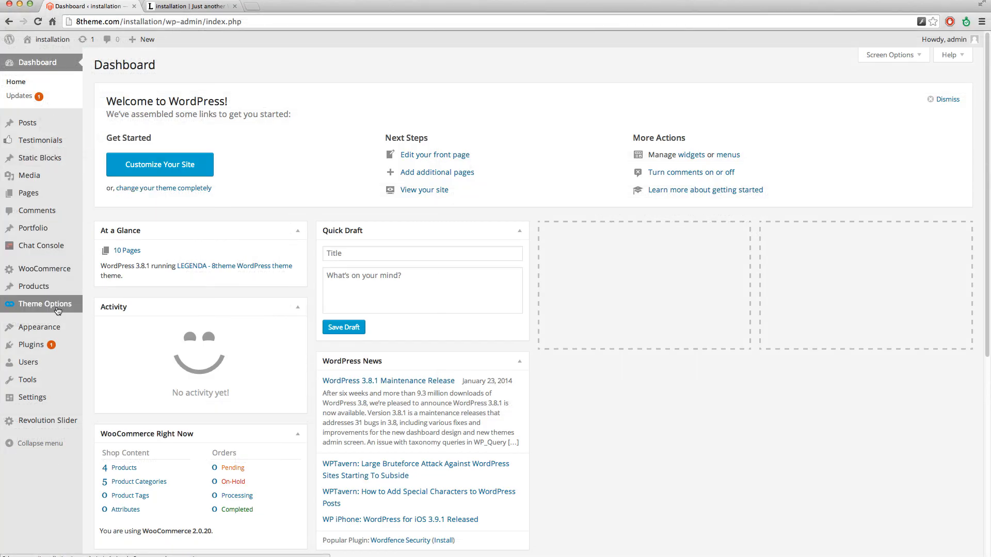
- Go to the Legenda Theme Options page in the WordPress dashboard
click(45, 303)
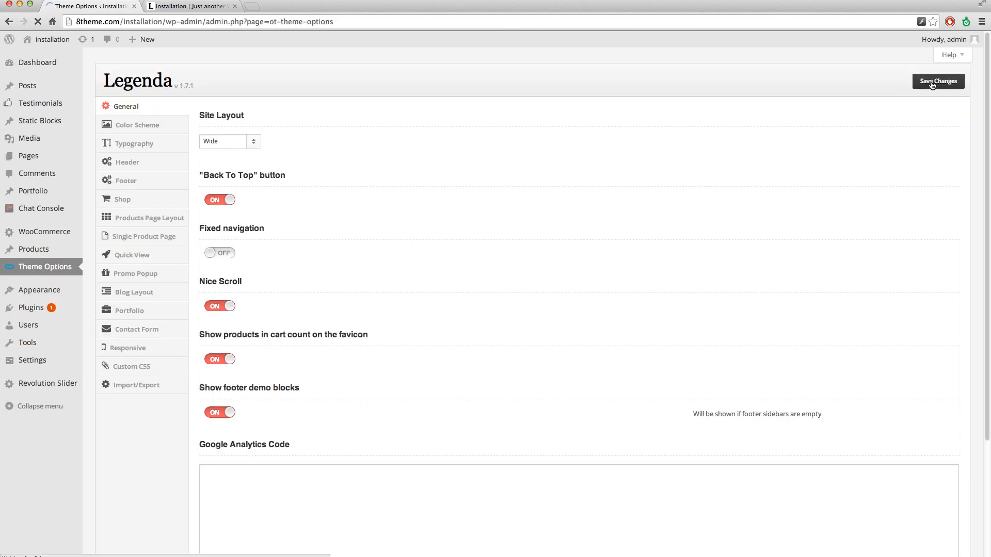
- Save Changes so WordPress reports 'Theme Options updated'
click(938, 80)
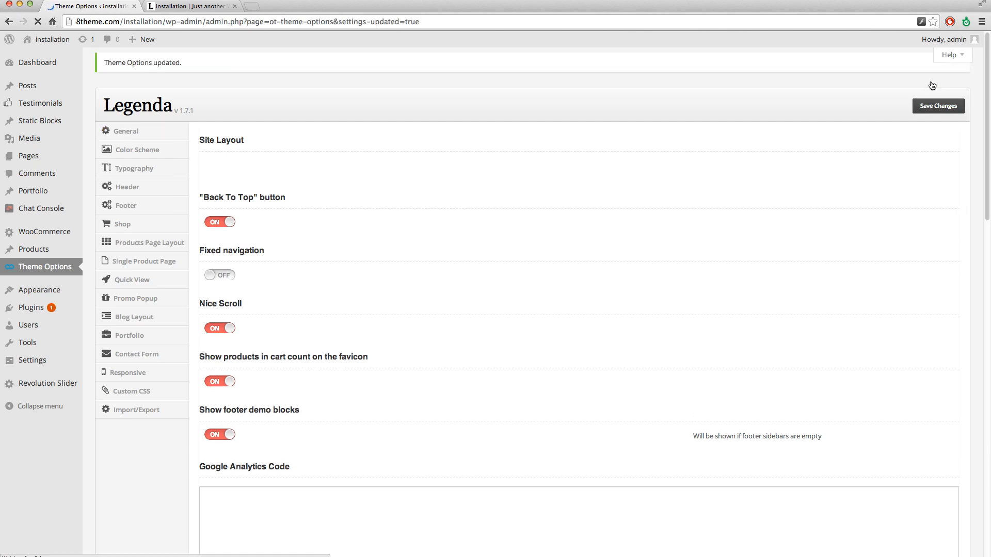